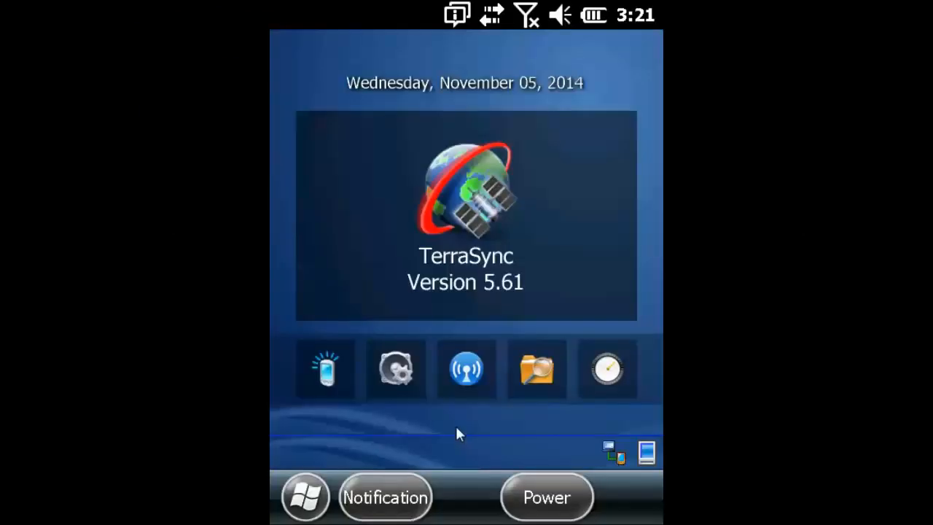
Step: Go from Start to Settings and scroll the System page to Remove Programs
click(306, 497)
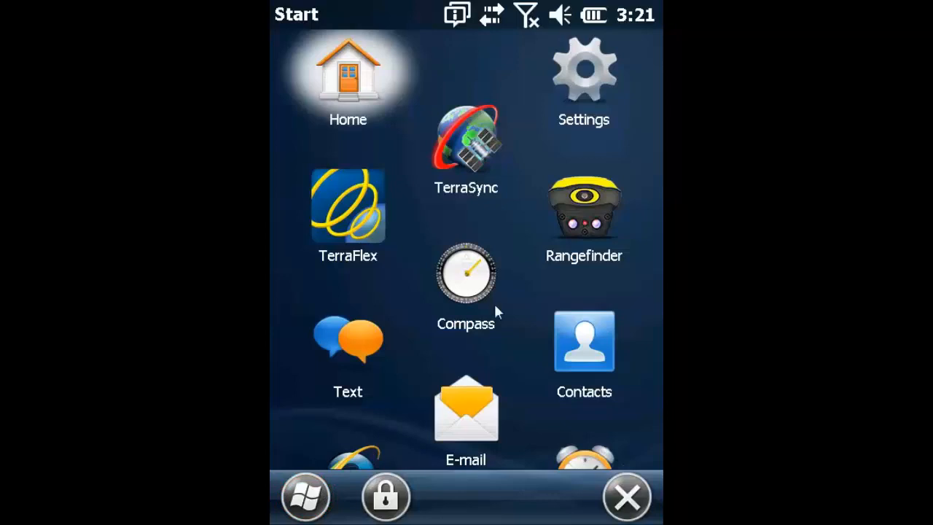
mouse_move(612, 95)
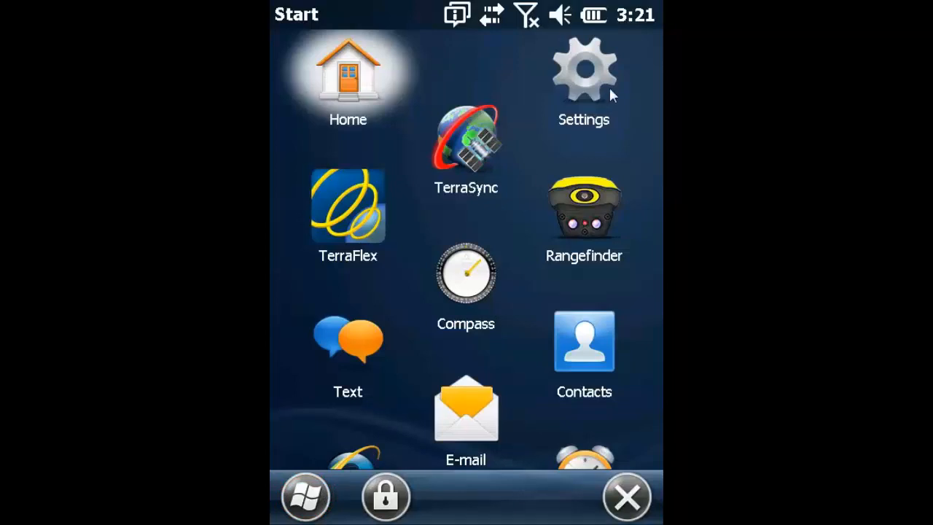
click(583, 73)
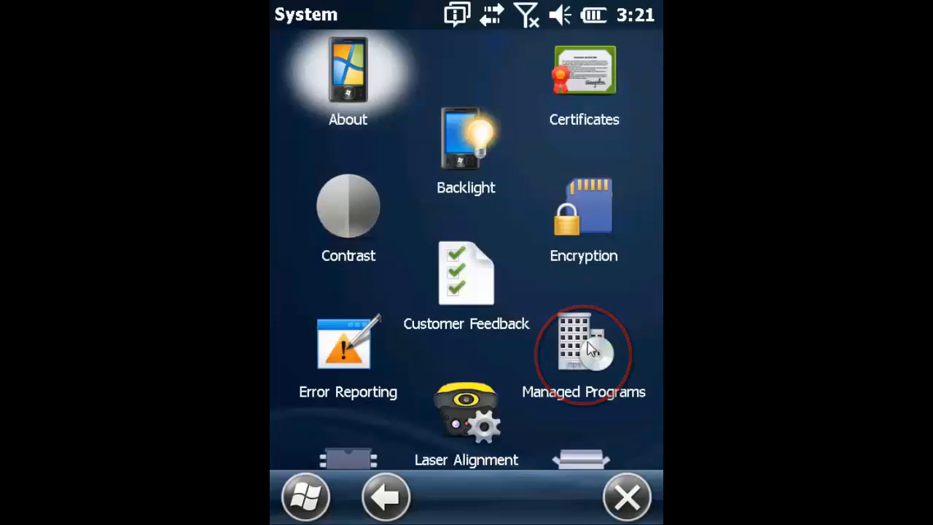
scroll(down, 3)
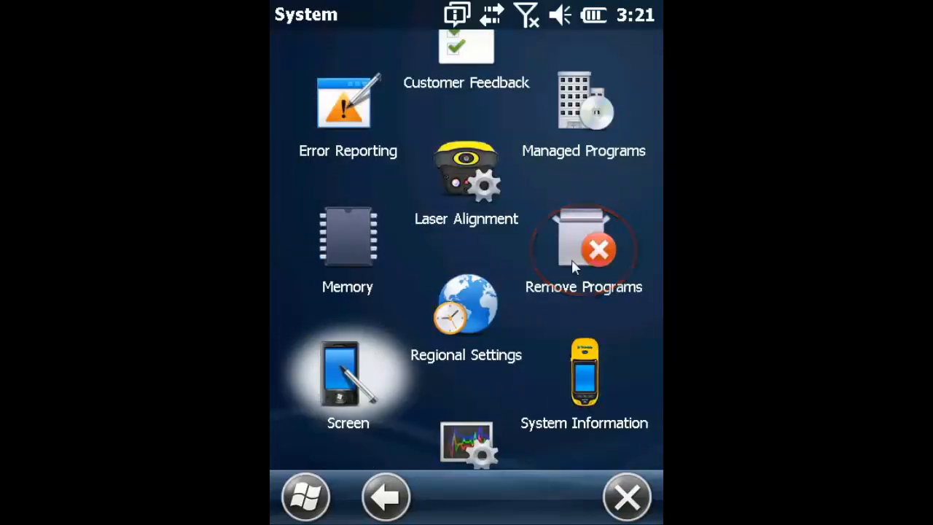
Step: Remove ESRI ArcPad 10 via Remove Programs and confirm with OK
click(583, 248)
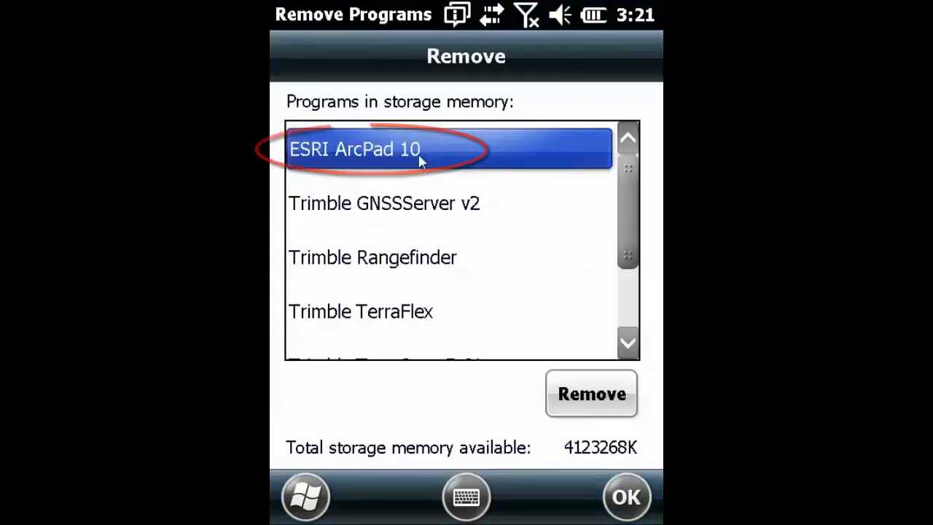
click(591, 395)
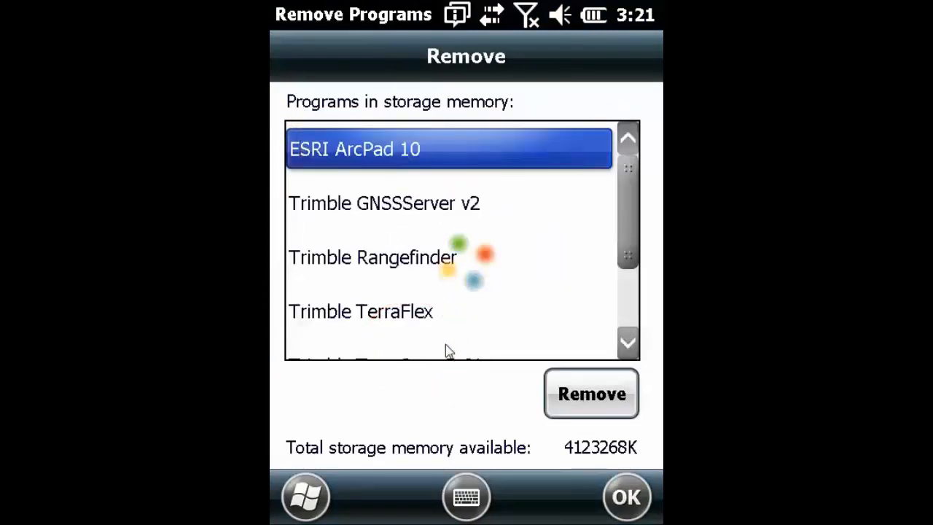
mouse_move(465, 366)
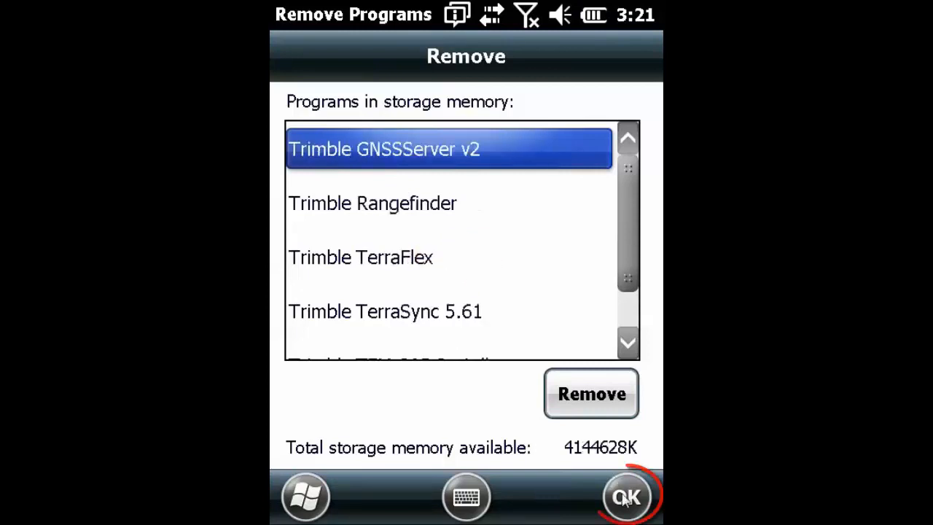
click(622, 495)
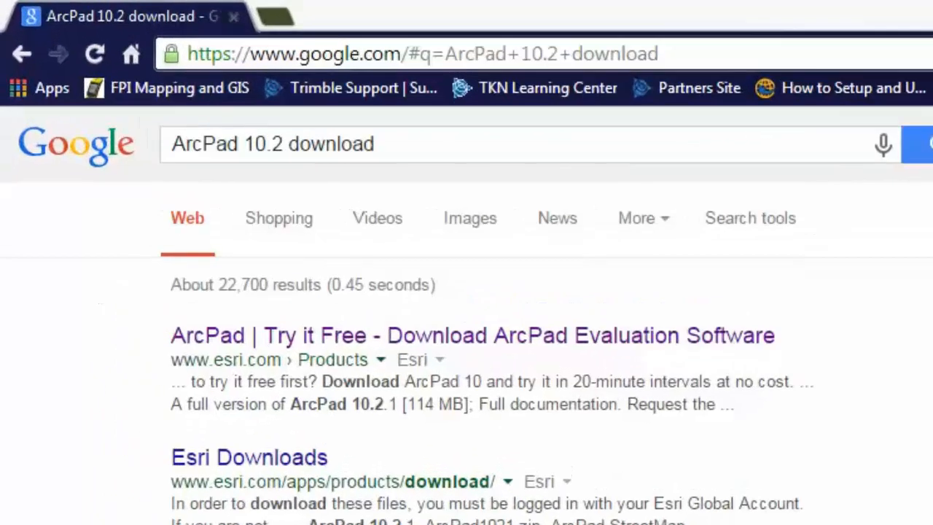
mouse_move(613, 402)
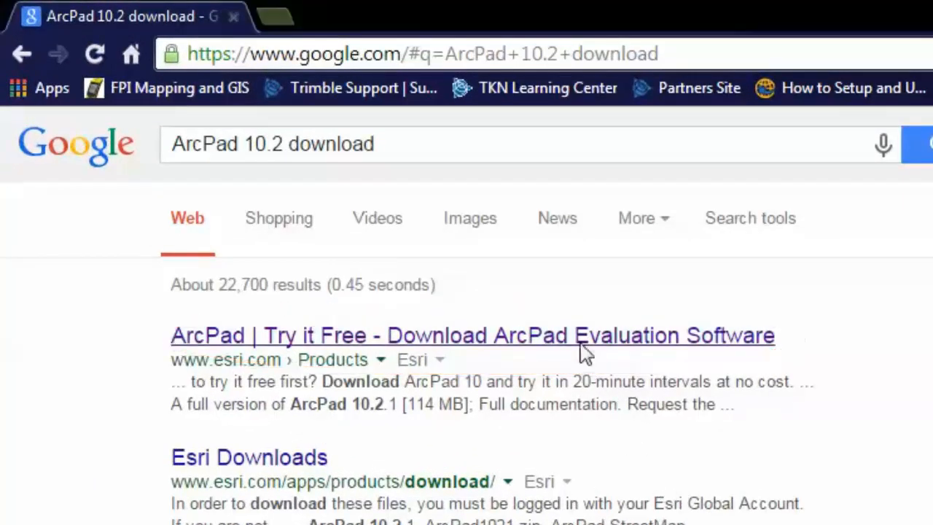
Step: Follow the 'ArcPad | Try it Free' result to the Download ArcPad page
click(465, 335)
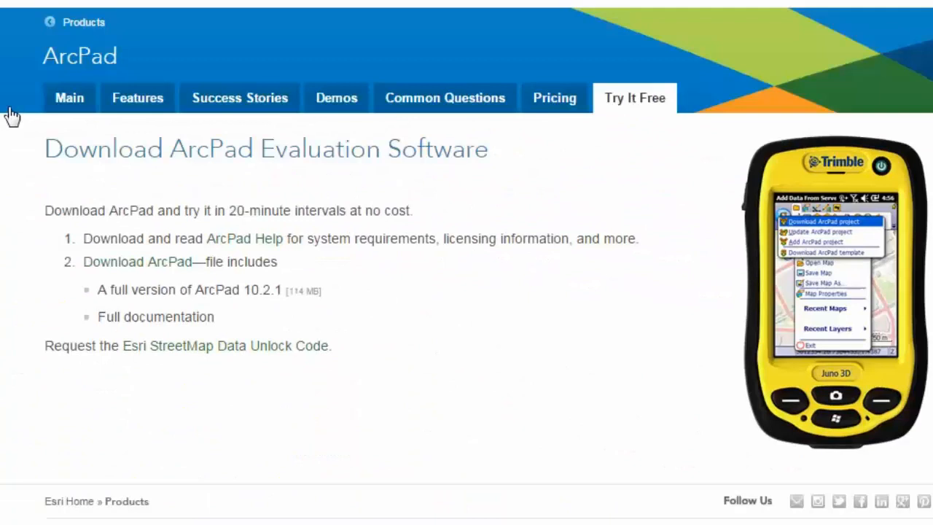
mouse_move(130, 211)
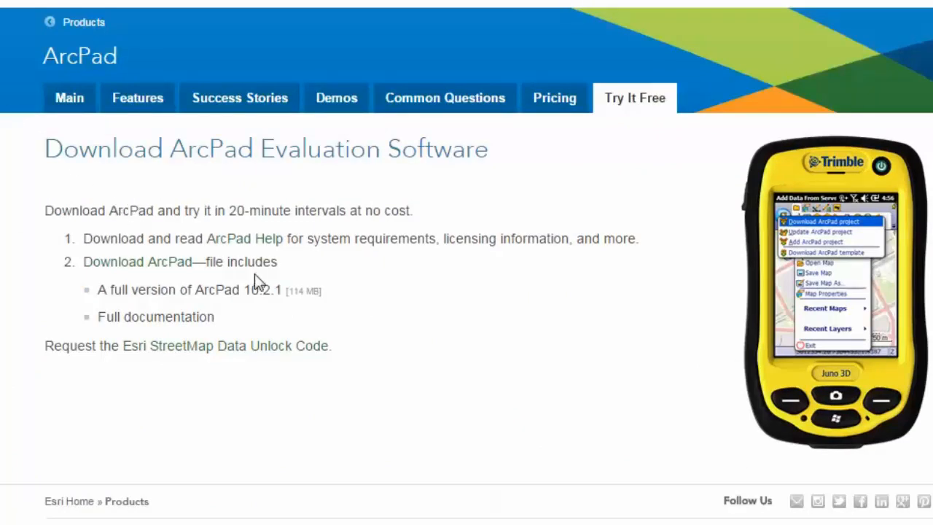
click(137, 262)
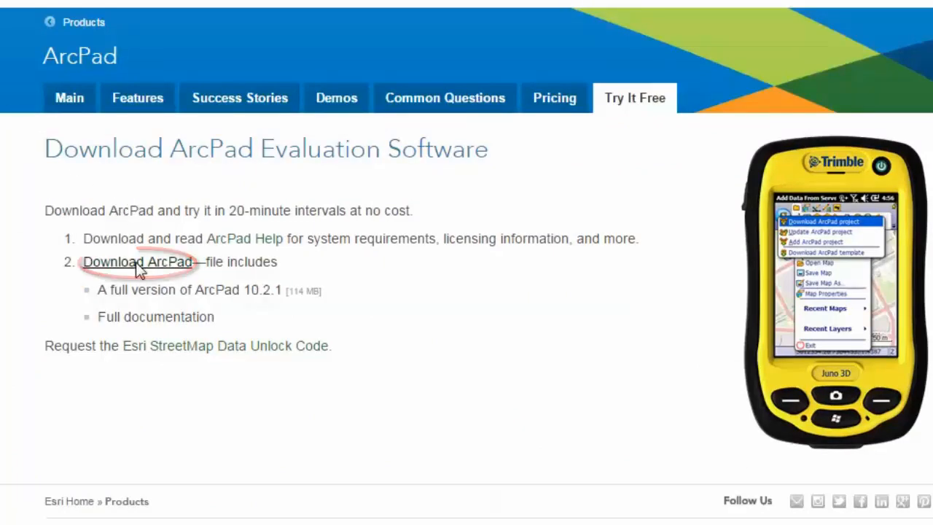
click(138, 262)
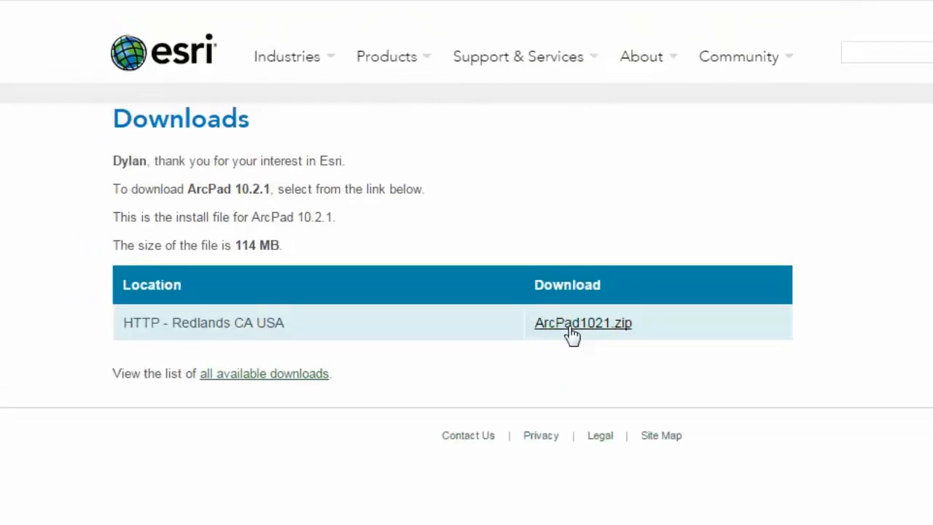
Step: Download ArcPad1021.zip and open it from the download bar
click(583, 323)
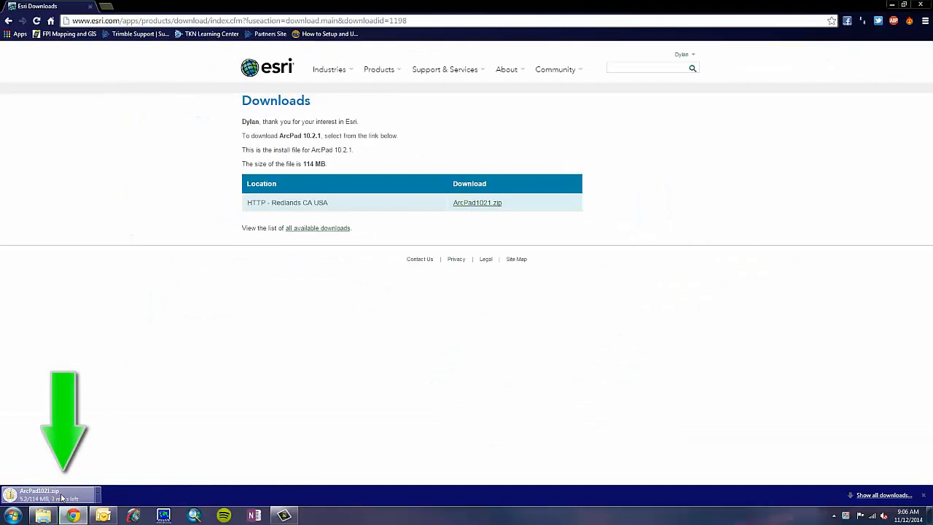
mouse_move(62, 495)
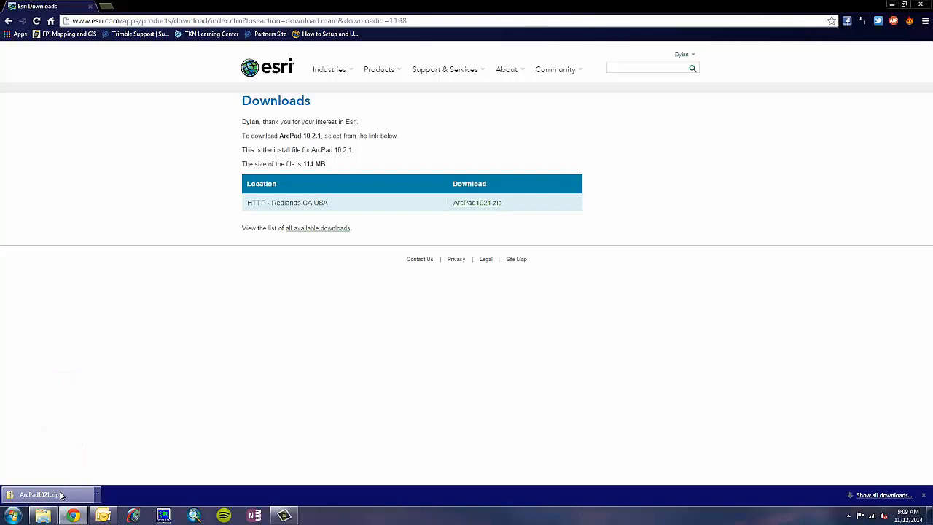
click(44, 492)
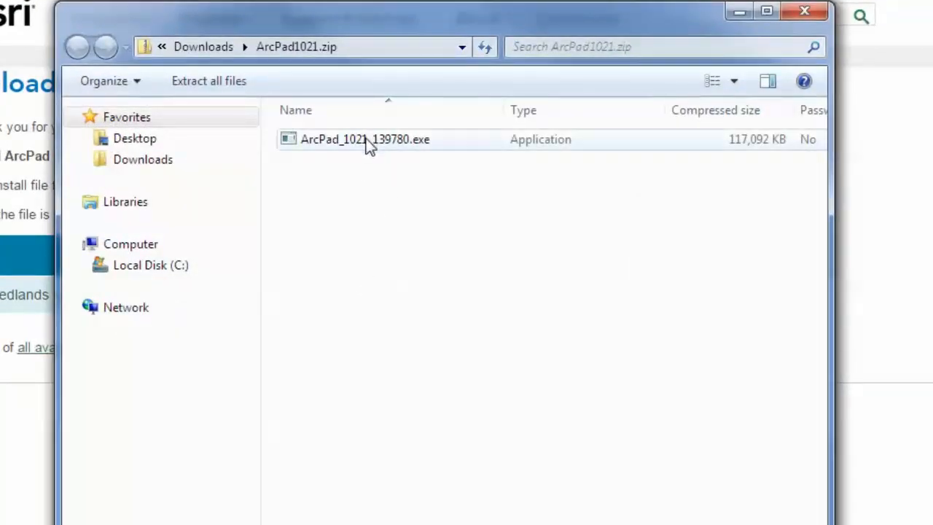
Step: Run ArcPad_1021_139780.exe, accept the default extraction folder, and launch setup
click(364, 139)
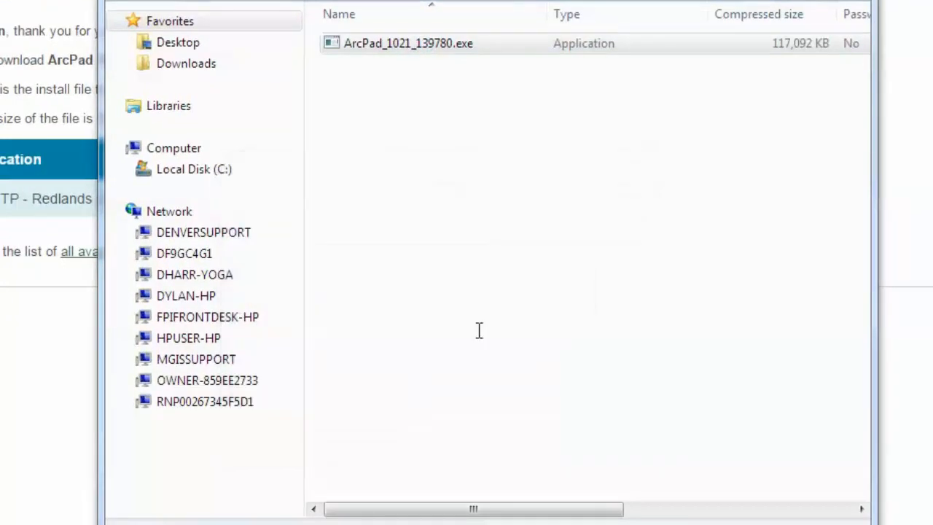
double_click(401, 43)
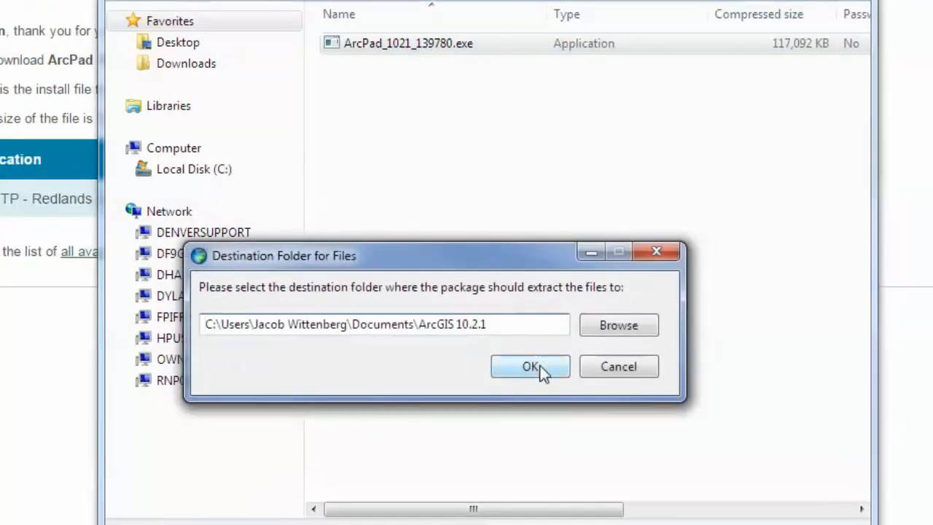
click(529, 366)
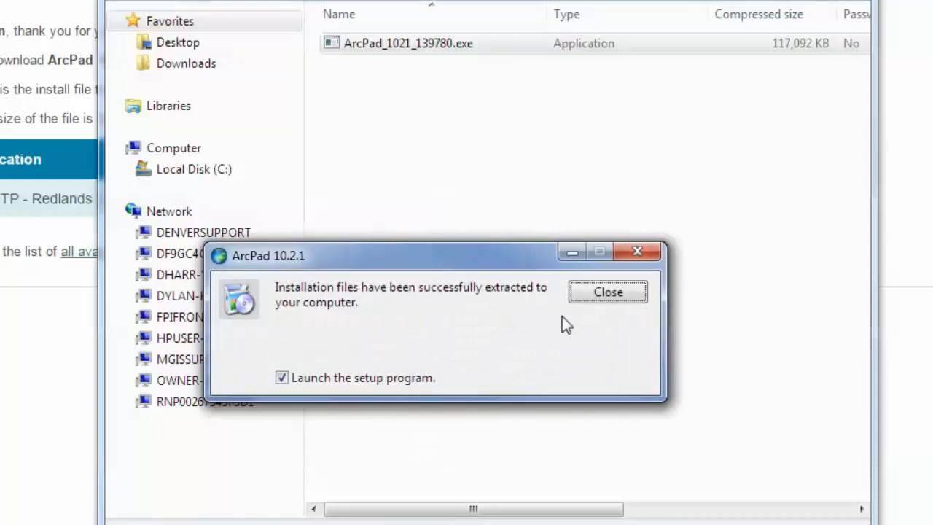
click(607, 291)
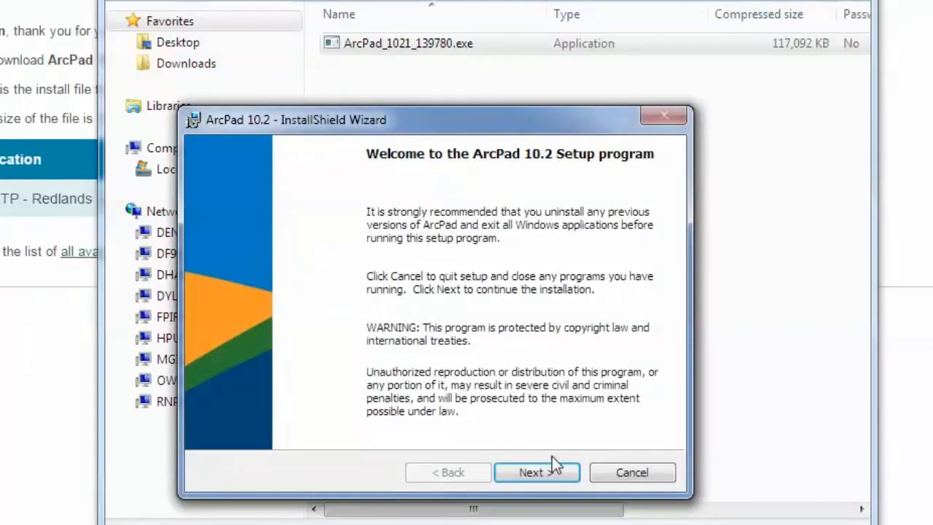
Step: Step through the wizard, install ArcPad 10.2 with typical settings, and click Finish
click(537, 472)
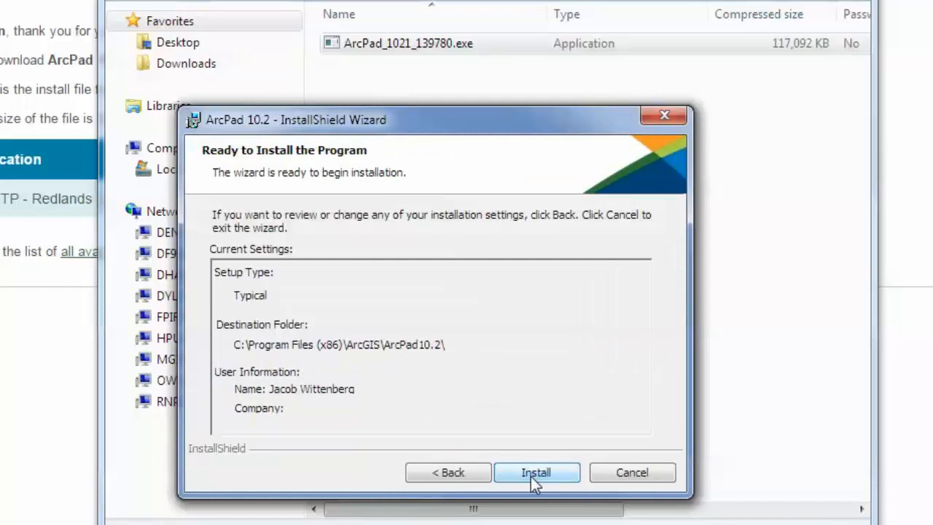
click(536, 471)
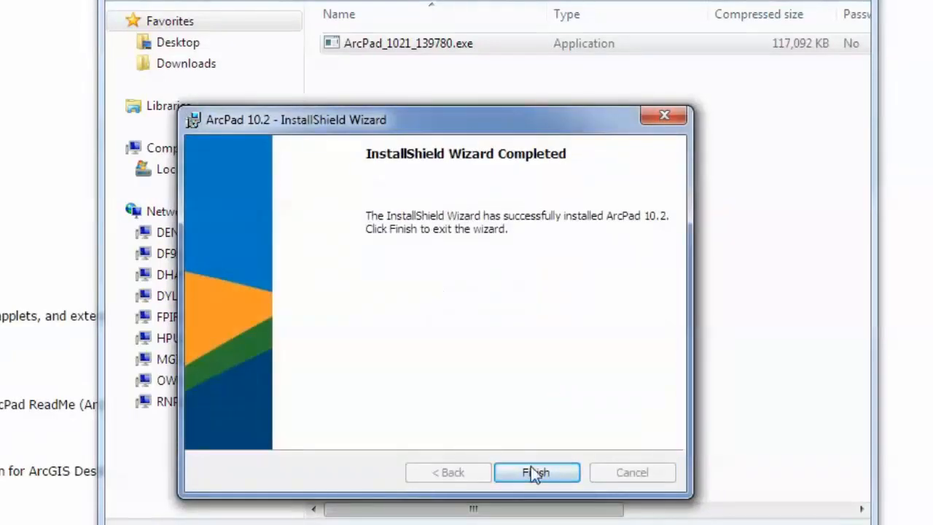
click(537, 472)
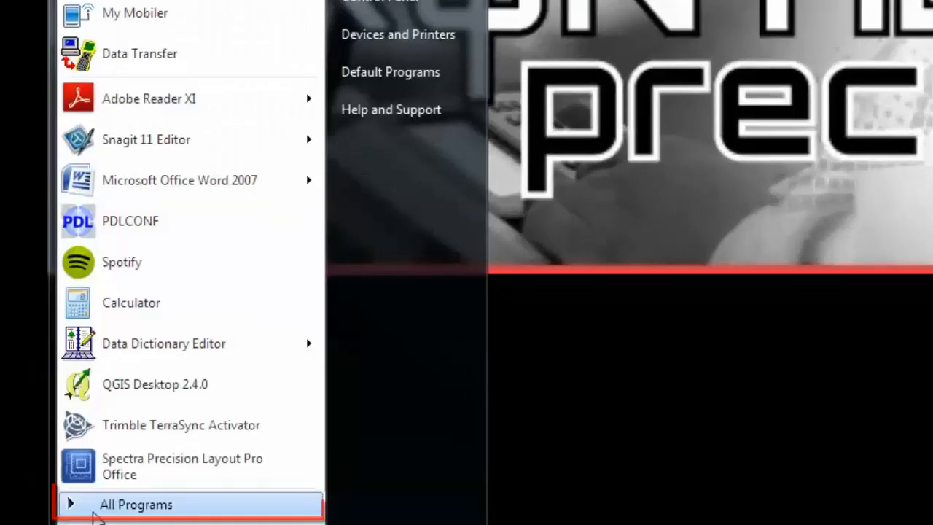
Step: Expand All Programs > ArcGIS > ArcPad 10 in the Start menu
click(135, 505)
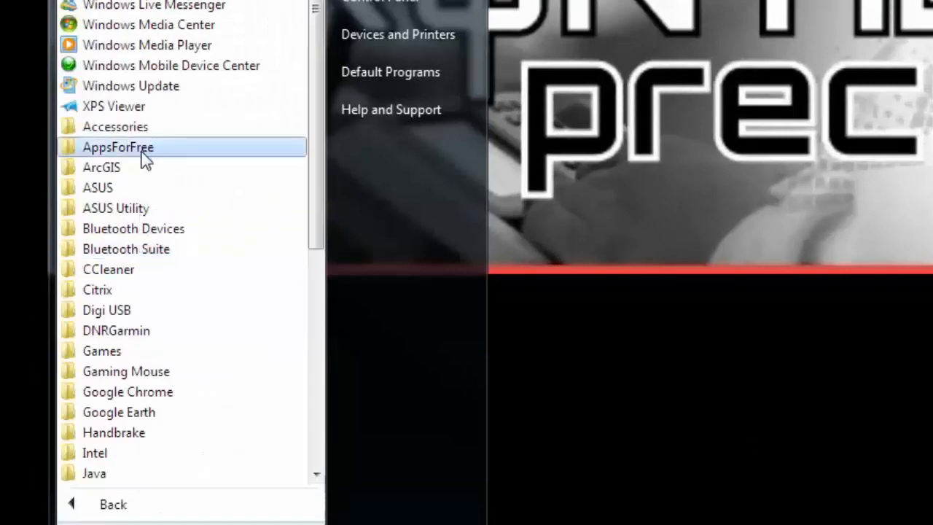
click(101, 167)
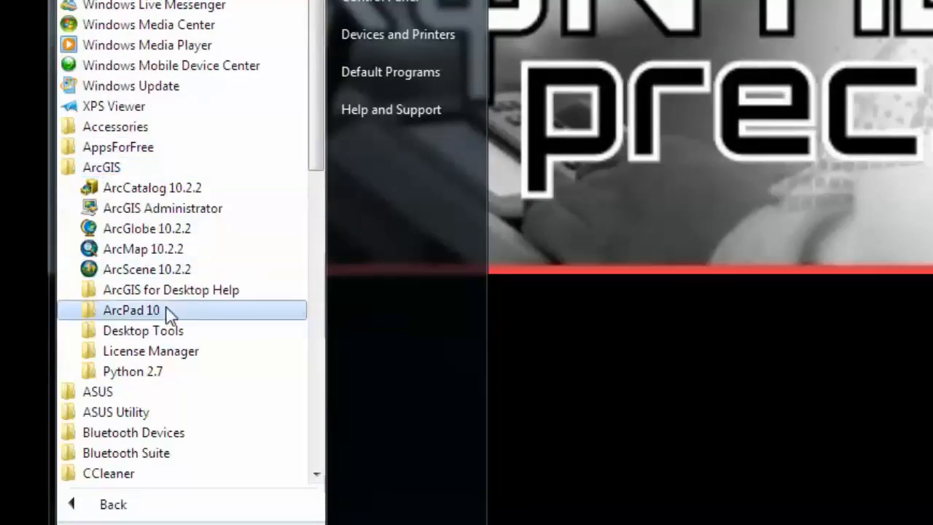
click(132, 310)
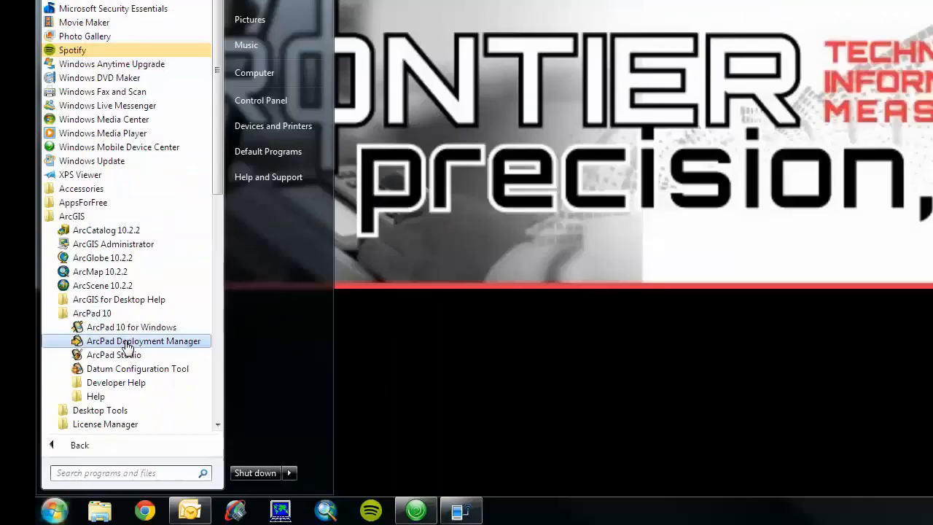
Step: In Deployment Manager, check only ArcPad for Windows Mobile and deploy it
click(144, 341)
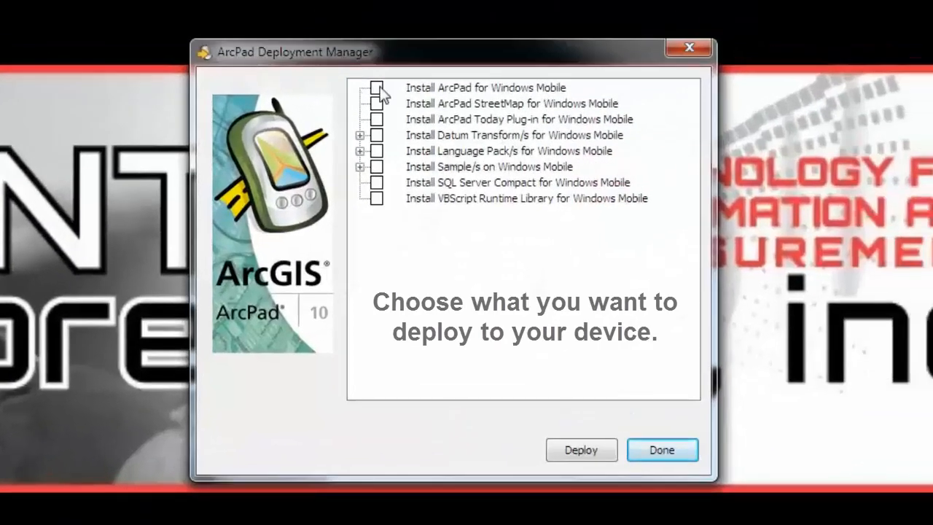
click(377, 88)
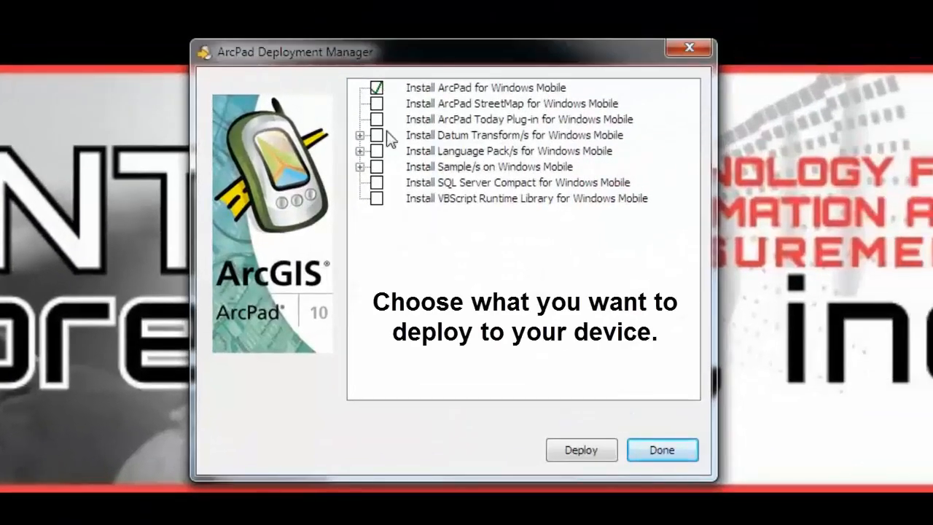
click(359, 135)
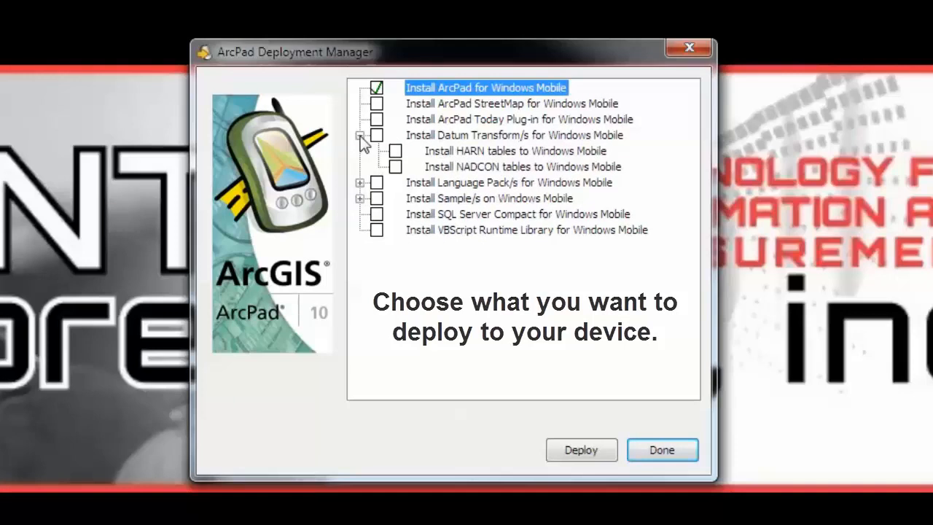
click(361, 182)
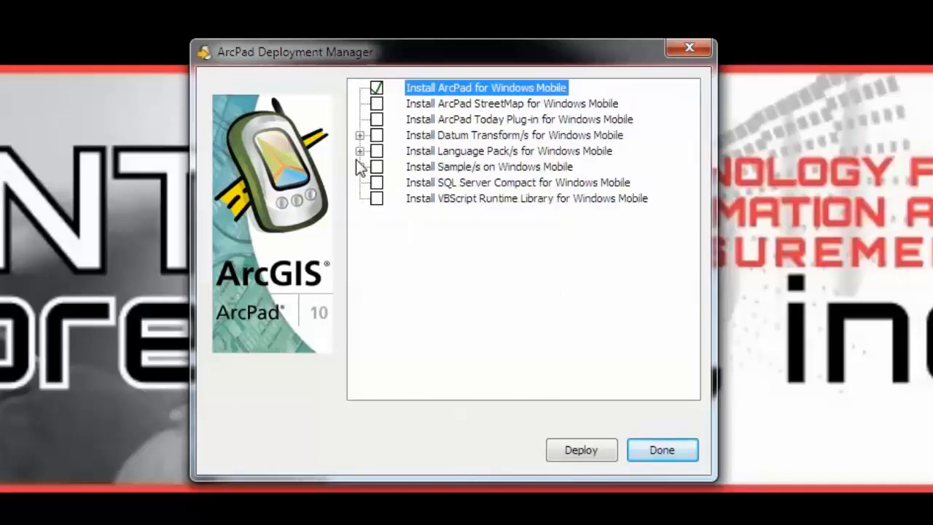
click(360, 166)
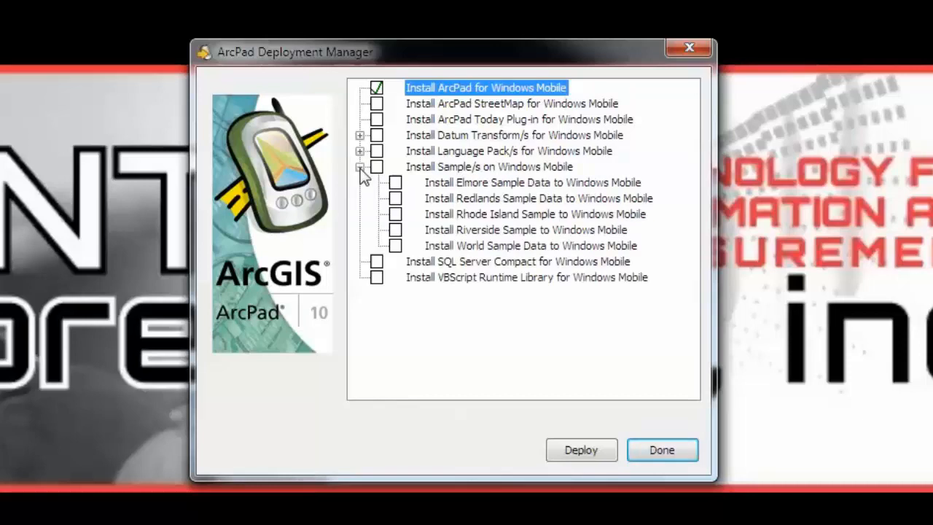
click(361, 166)
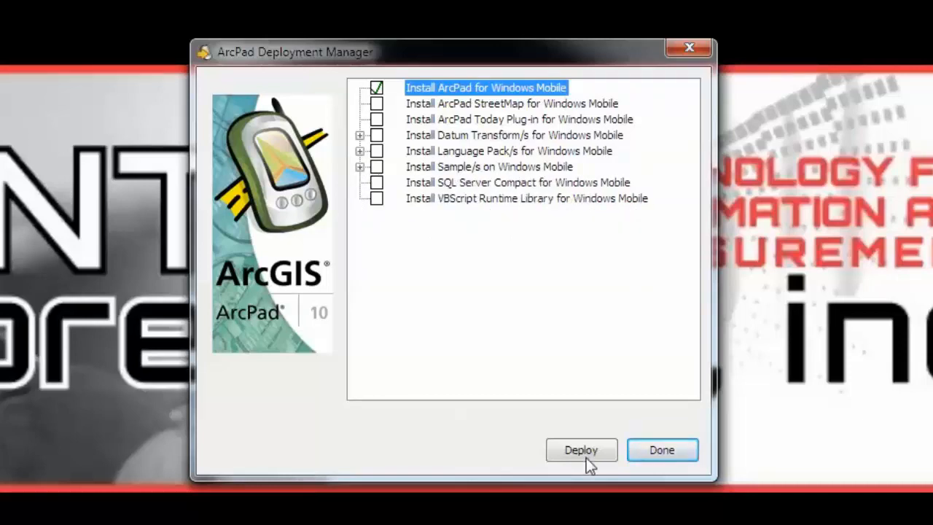
click(581, 450)
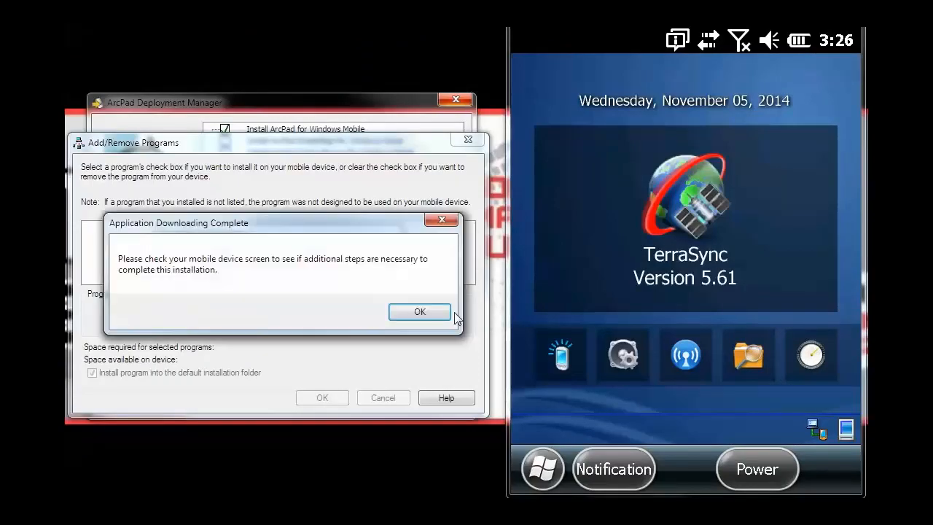
Step: Dismiss the download-complete notice and the device's ESRI ArcPad 10.CAB success message
click(419, 311)
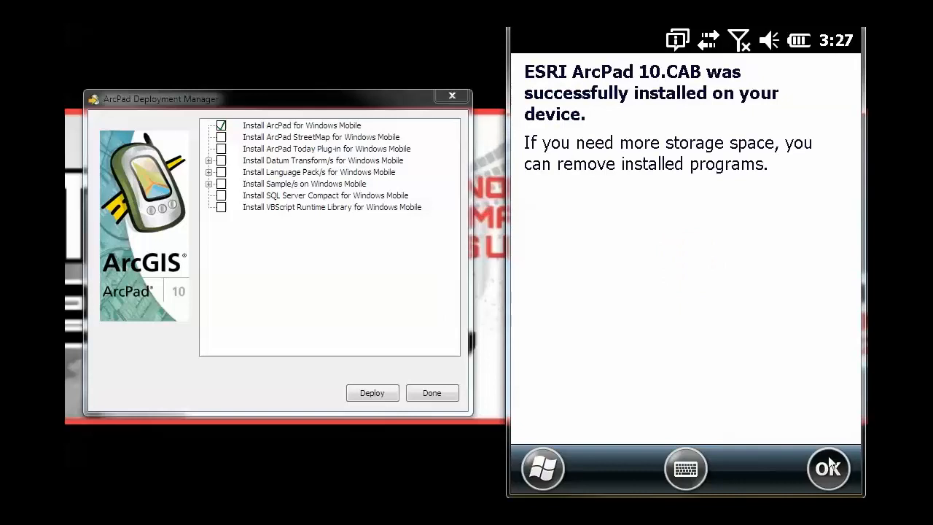
click(829, 469)
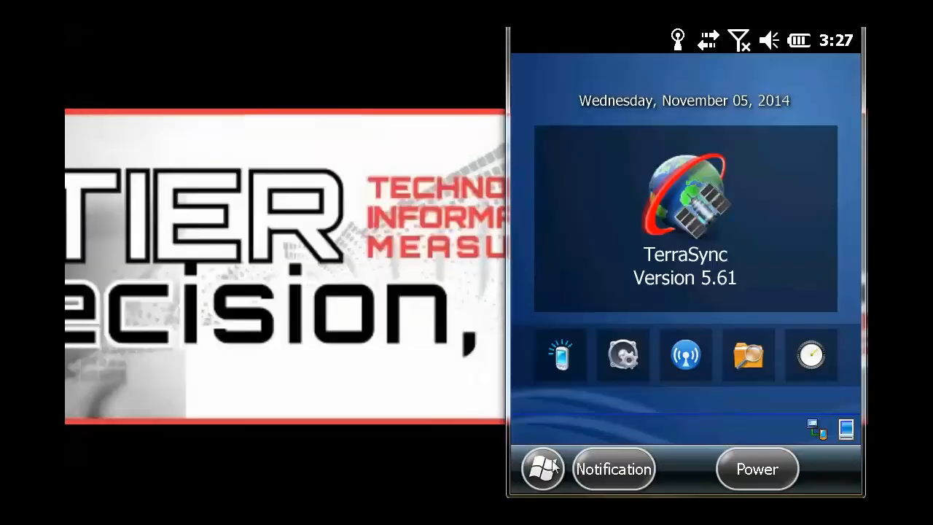
Step: Launch ArcPad 10 from the handheld's Start list and create a new map
click(544, 470)
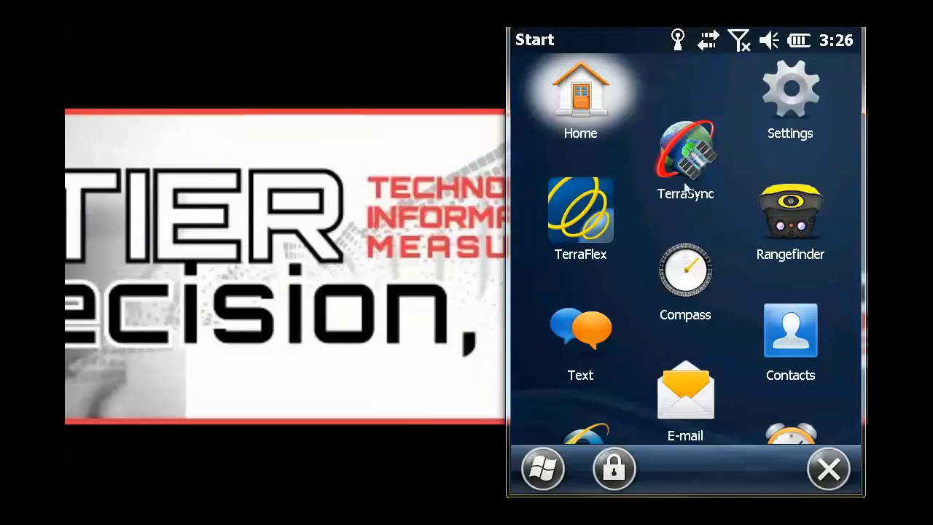
scroll(down, 3)
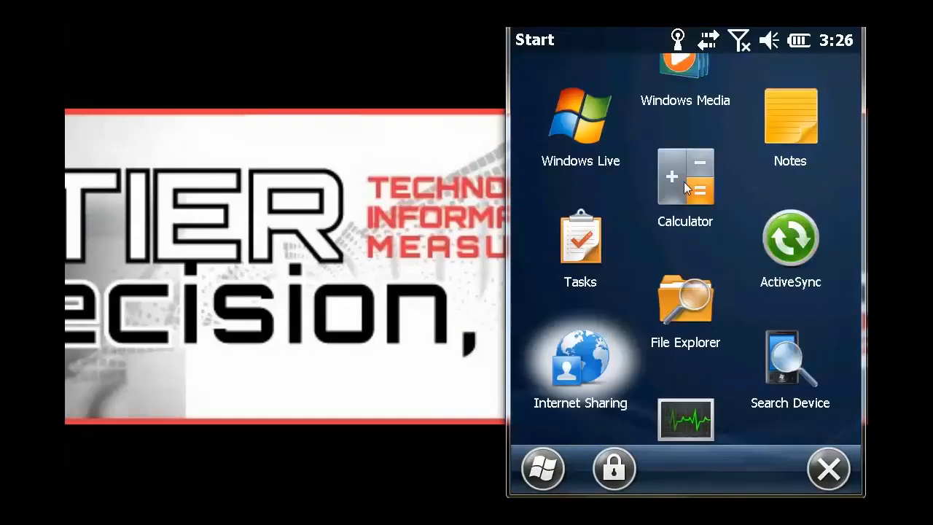
scroll(down, 3)
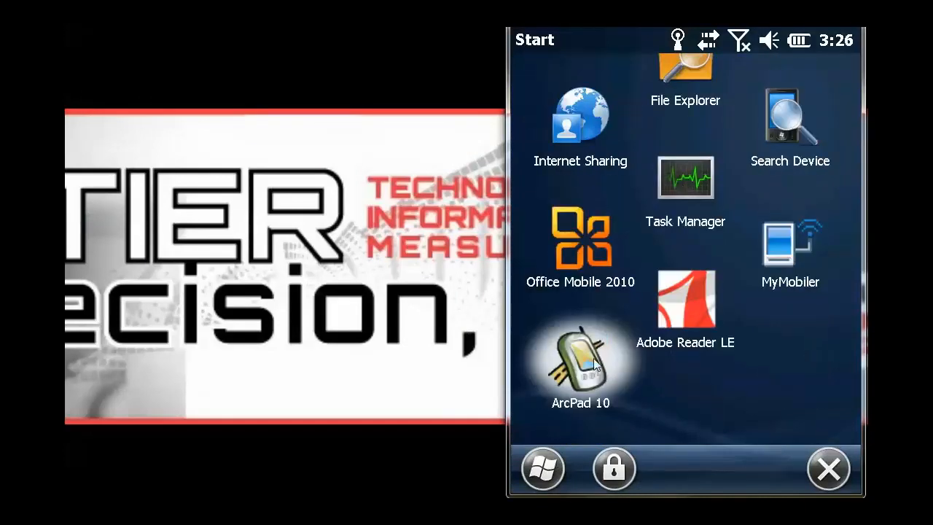
click(580, 368)
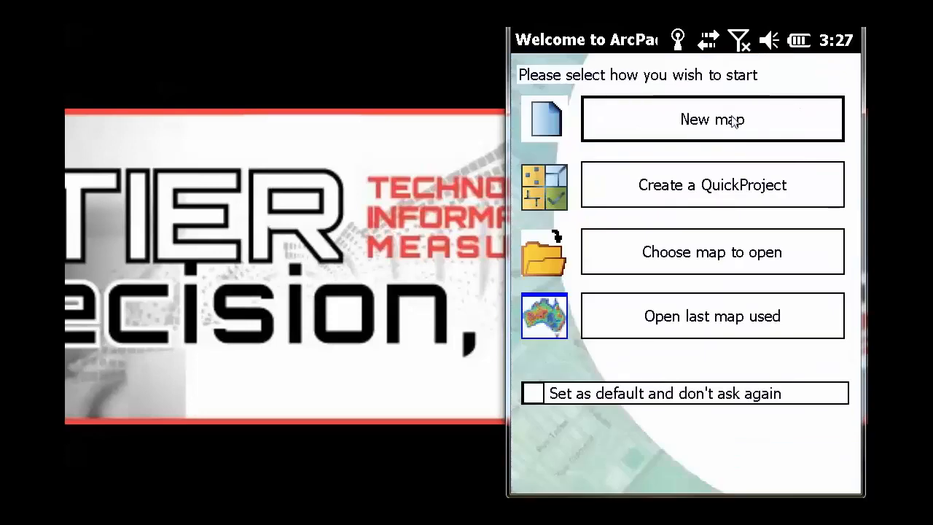
click(712, 119)
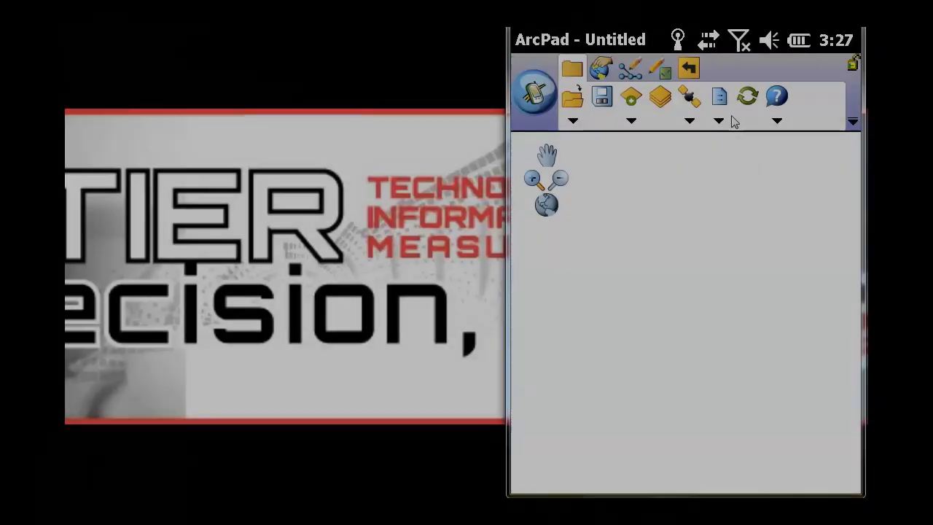